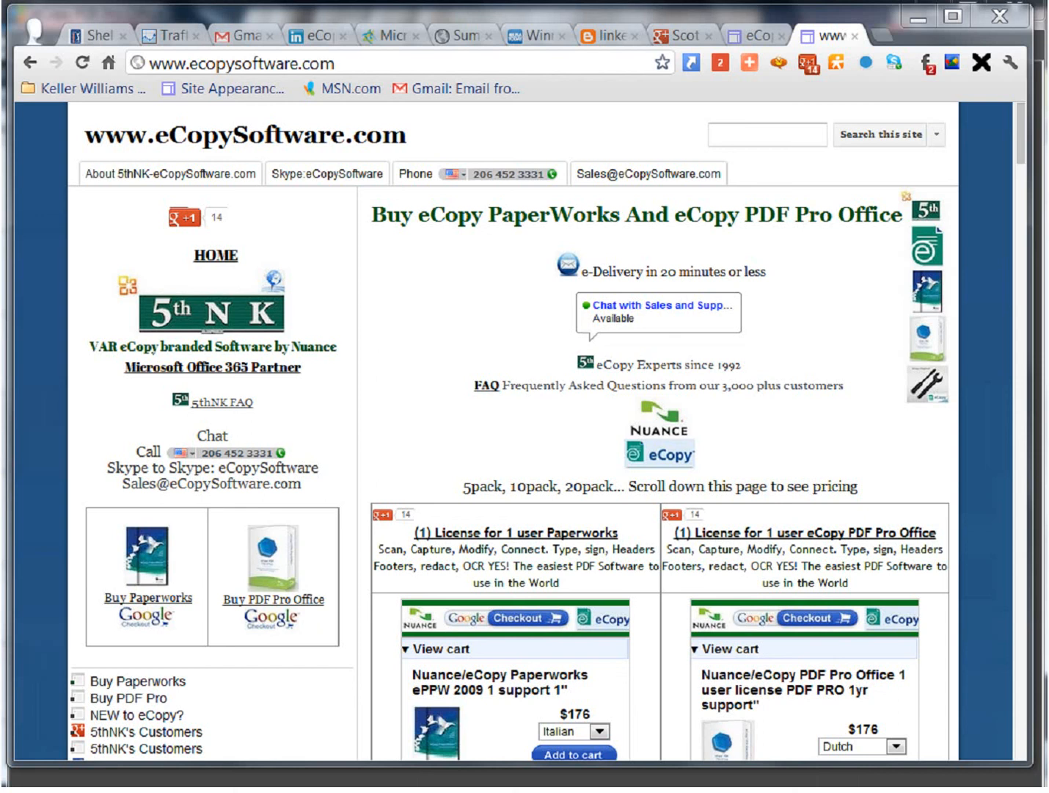
Browse the language options for Paperworks and PDF Pro Office on the store page.
{"action": "scroll", "scroll_direction": "down", "scroll_amount": 3}
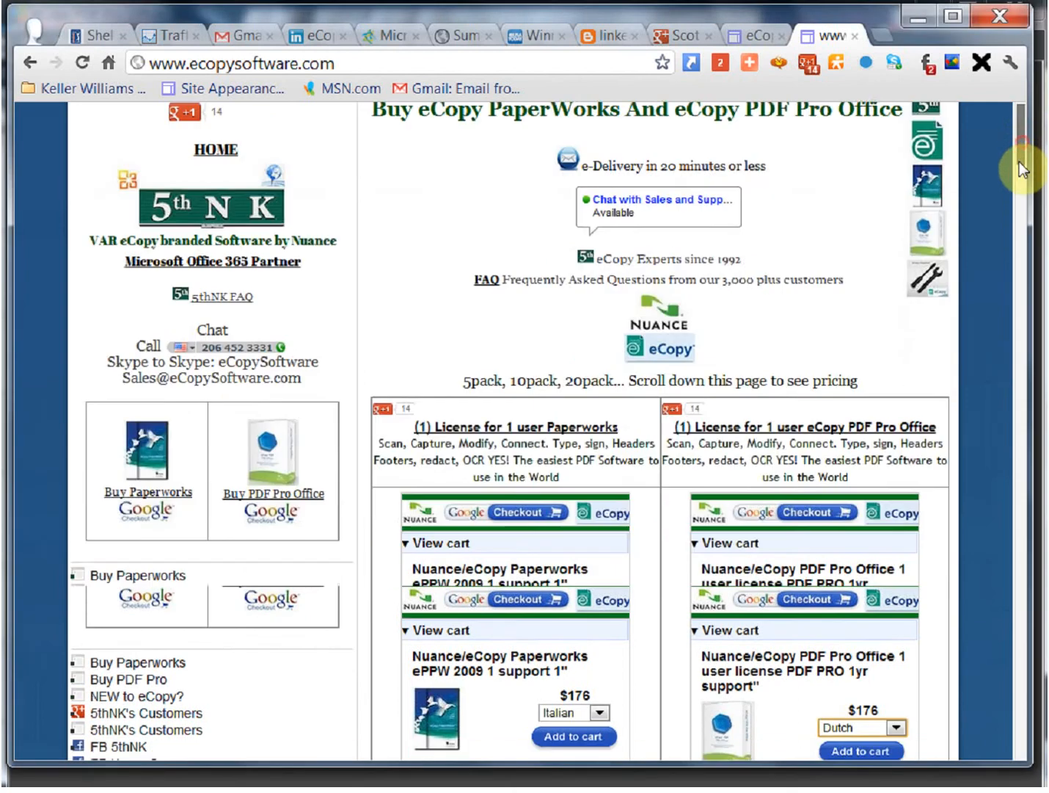
{"action": "scroll", "scroll_direction": "down", "scroll_amount": 3}
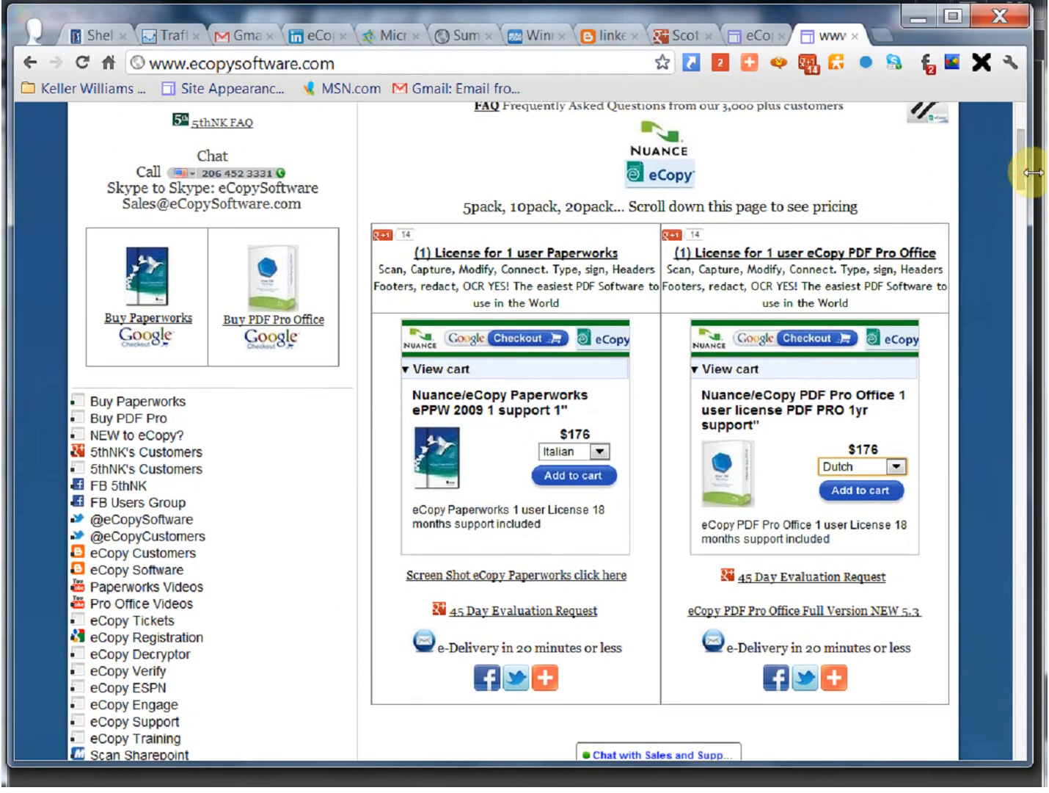
{"action": "left_click", "coordinate": [595, 452]}
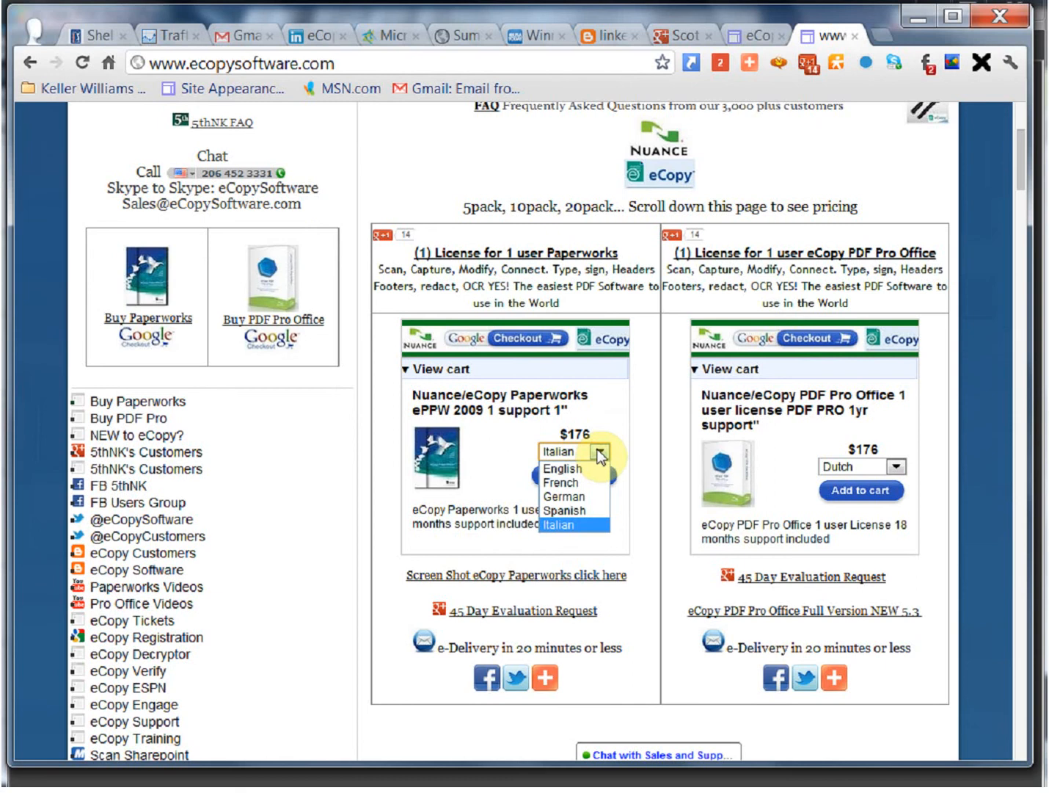
{"action": "left_click", "coordinate": [895, 465]}
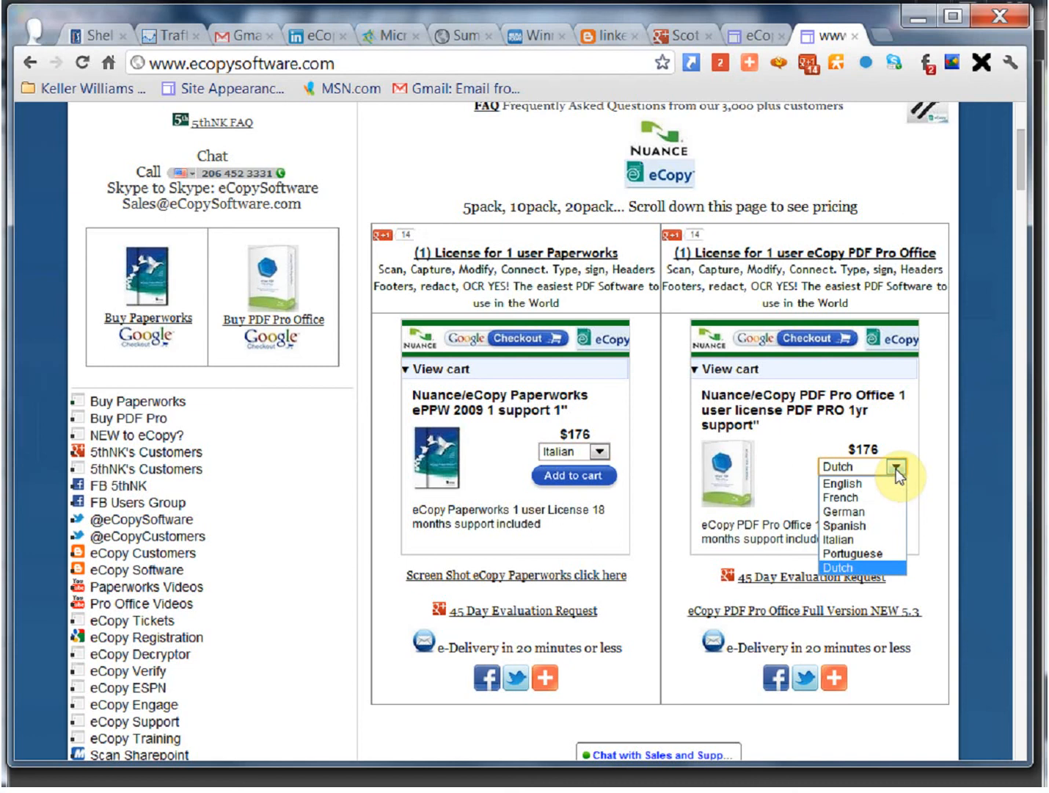
{"action": "scroll", "scroll_direction": "down", "scroll_amount": 3}
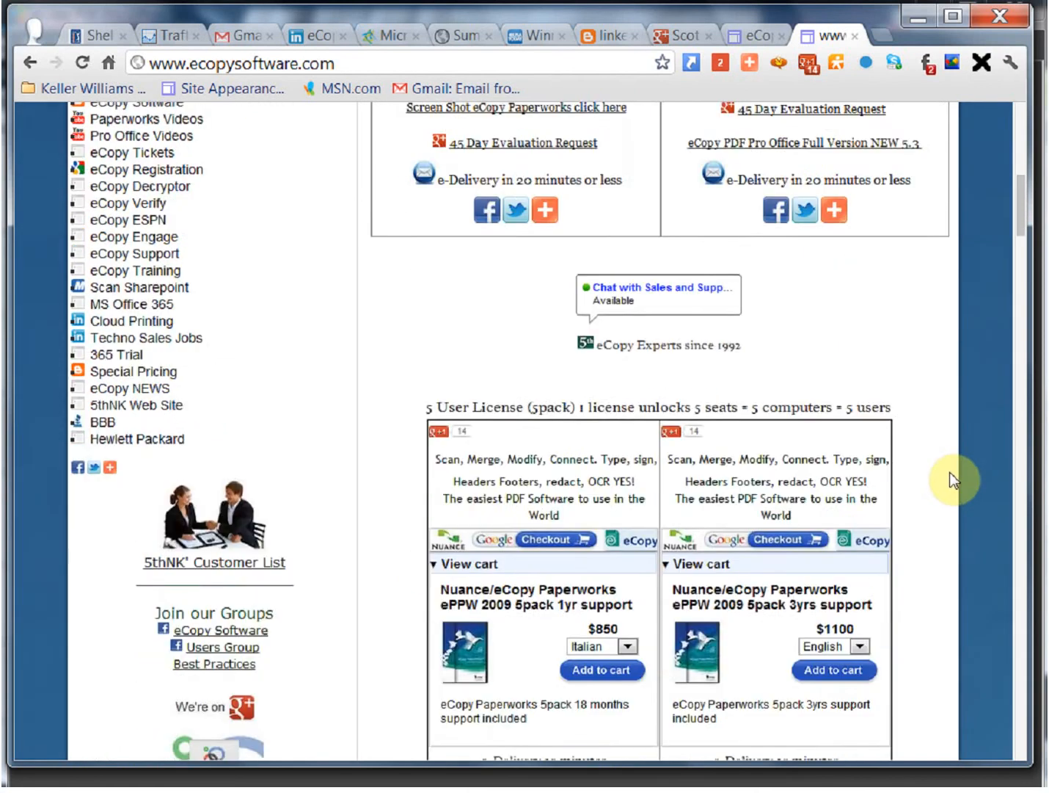
{"action": "scroll", "scroll_direction": "down", "scroll_amount": 3}
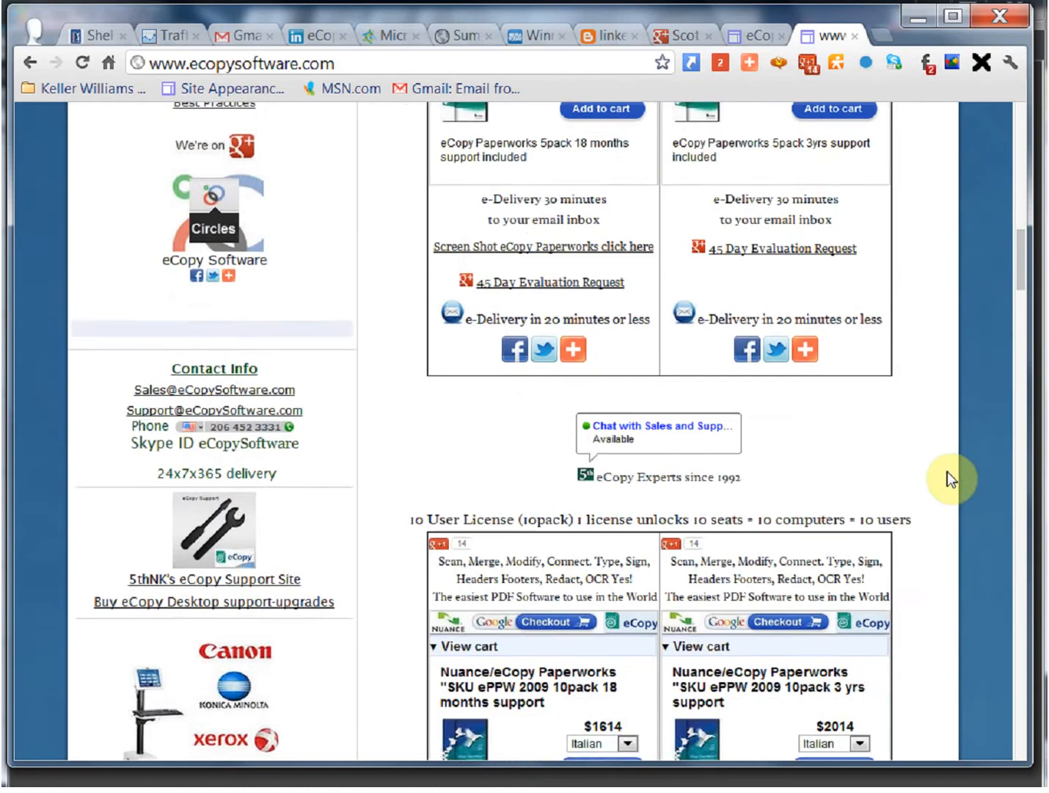
{"action": "scroll", "scroll_direction": "down", "scroll_amount": 3}
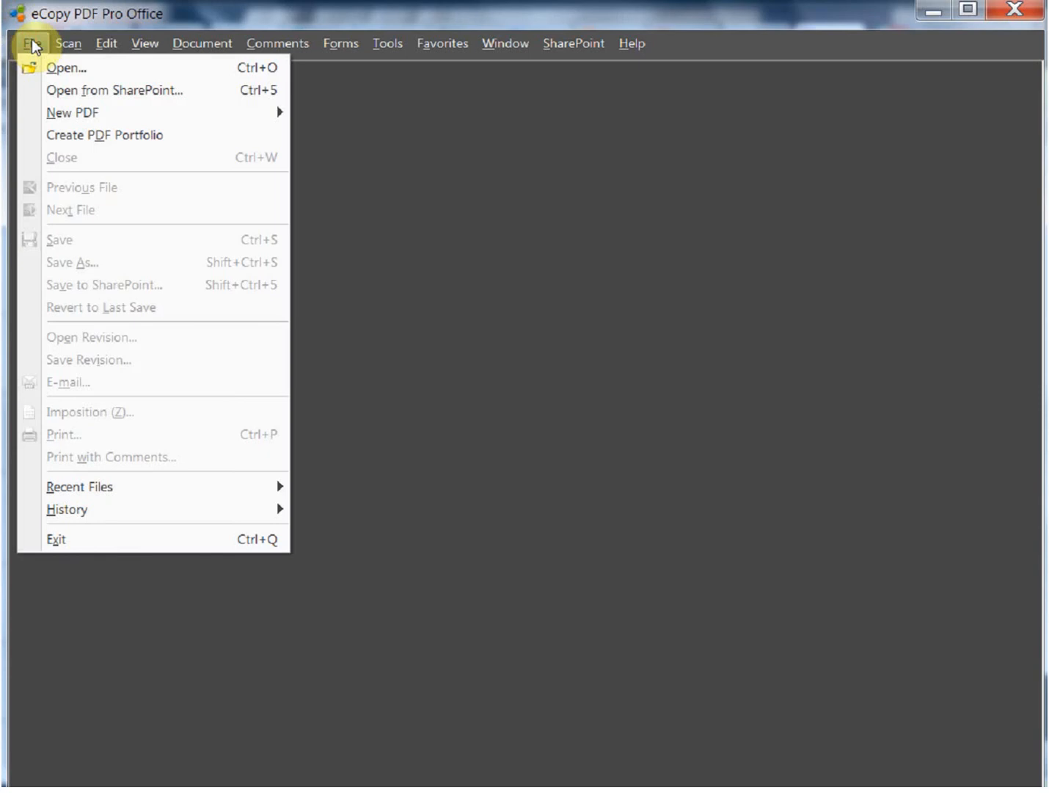
Open the invoice 1 PDF from the documents folder via File > Open.
{"action": "left_click", "coordinate": [64, 67]}
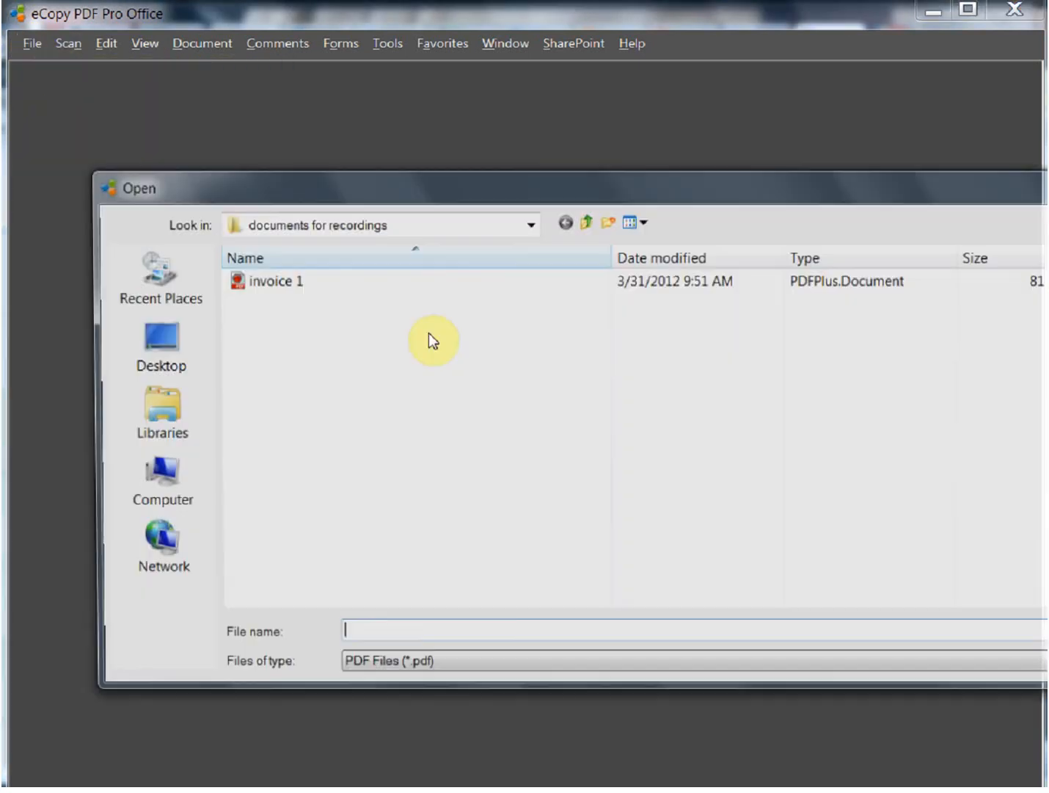
{"action": "double_click", "coordinate": [276, 282]}
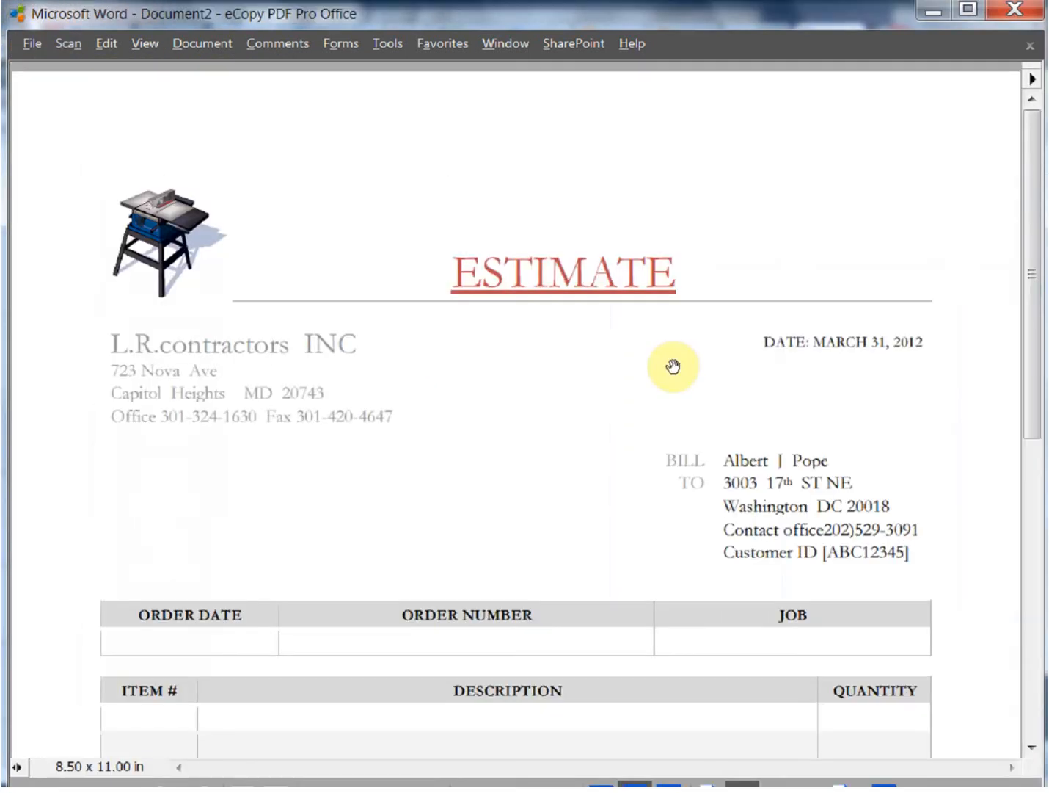
Run FormTyper from the Forms menu to auto-detect fillable fields across the estimate.
{"action": "scroll", "scroll_direction": "down", "scroll_amount": 3}
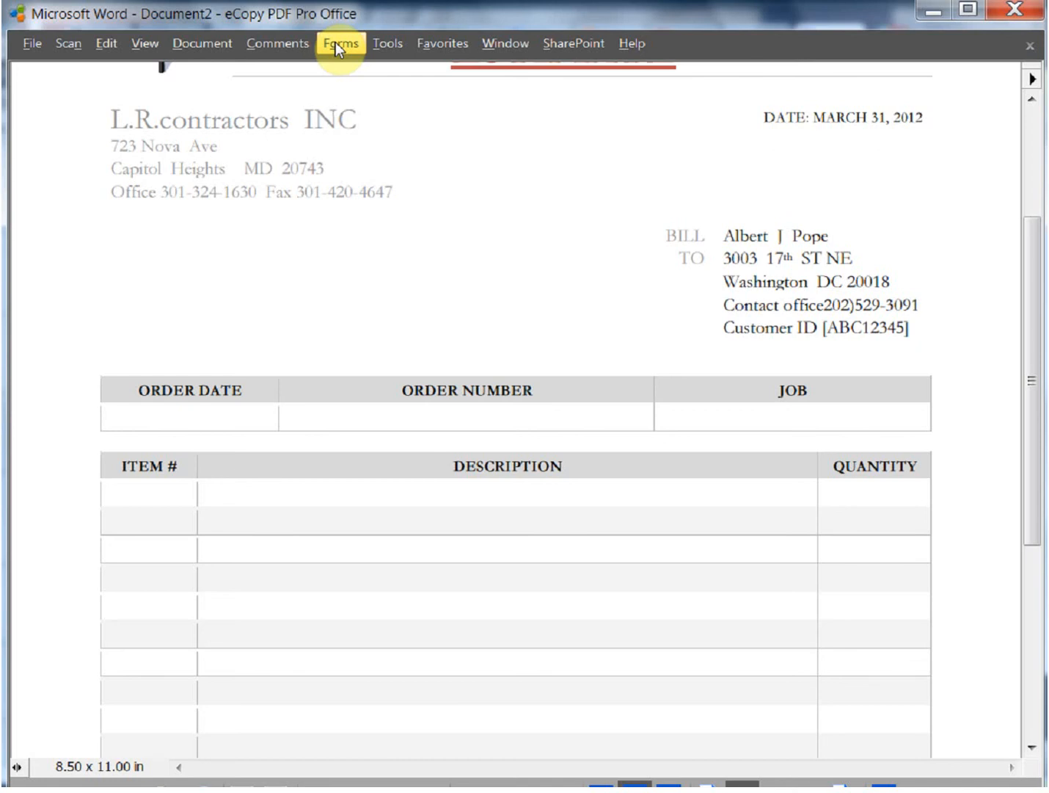
{"action": "left_click", "coordinate": [340, 44]}
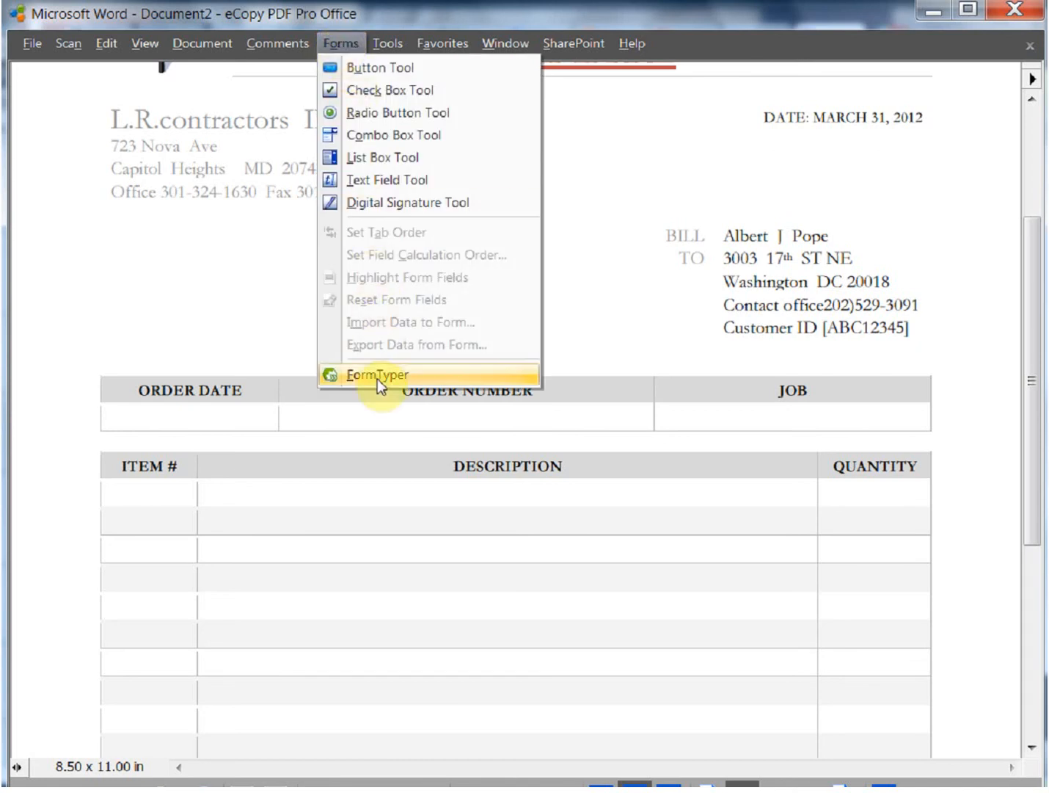
{"action": "left_click", "coordinate": [376, 375]}
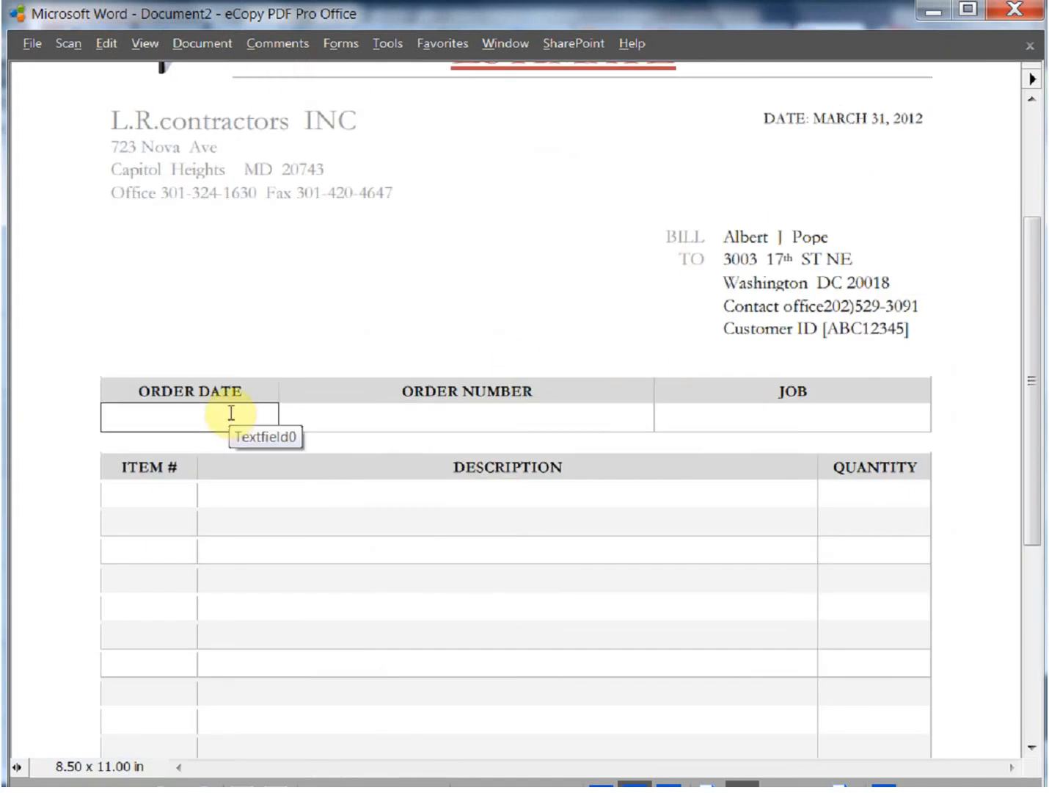
Enter placeholder text 'asdf;lkjsdf' into the order date, order number, job and first item row fields.
{"action": "type", "text": "asdf;lkjsdf"}
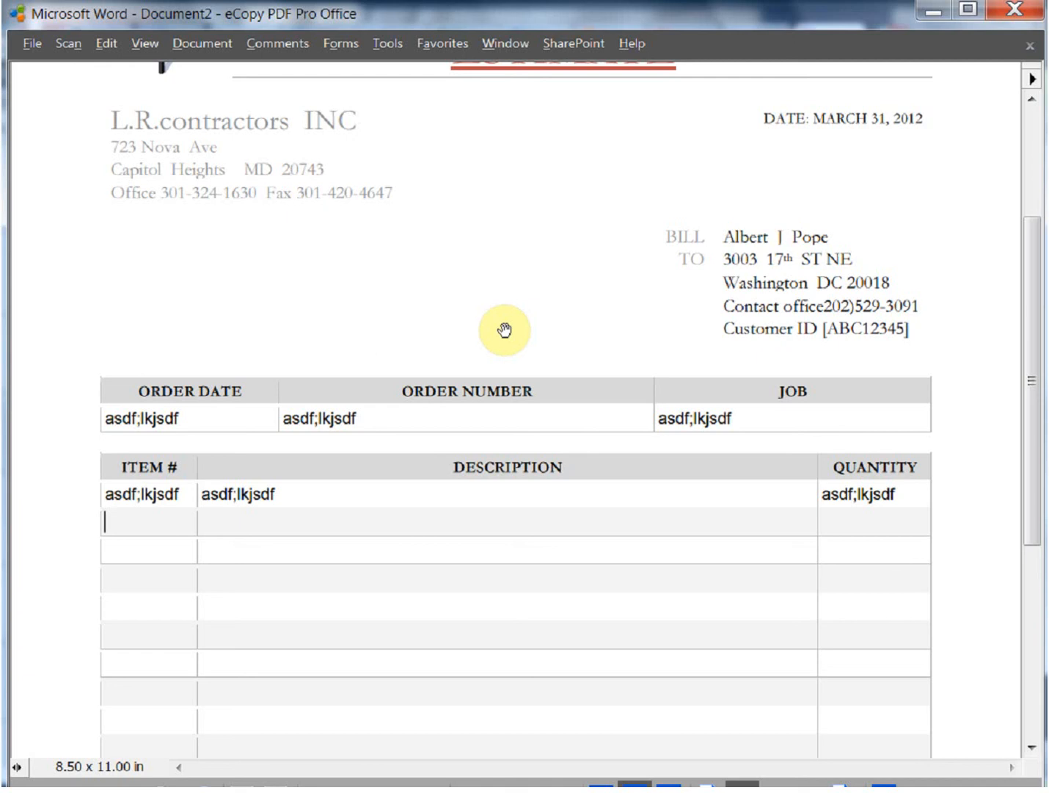
{"action": "left_click", "coordinate": [504, 329]}
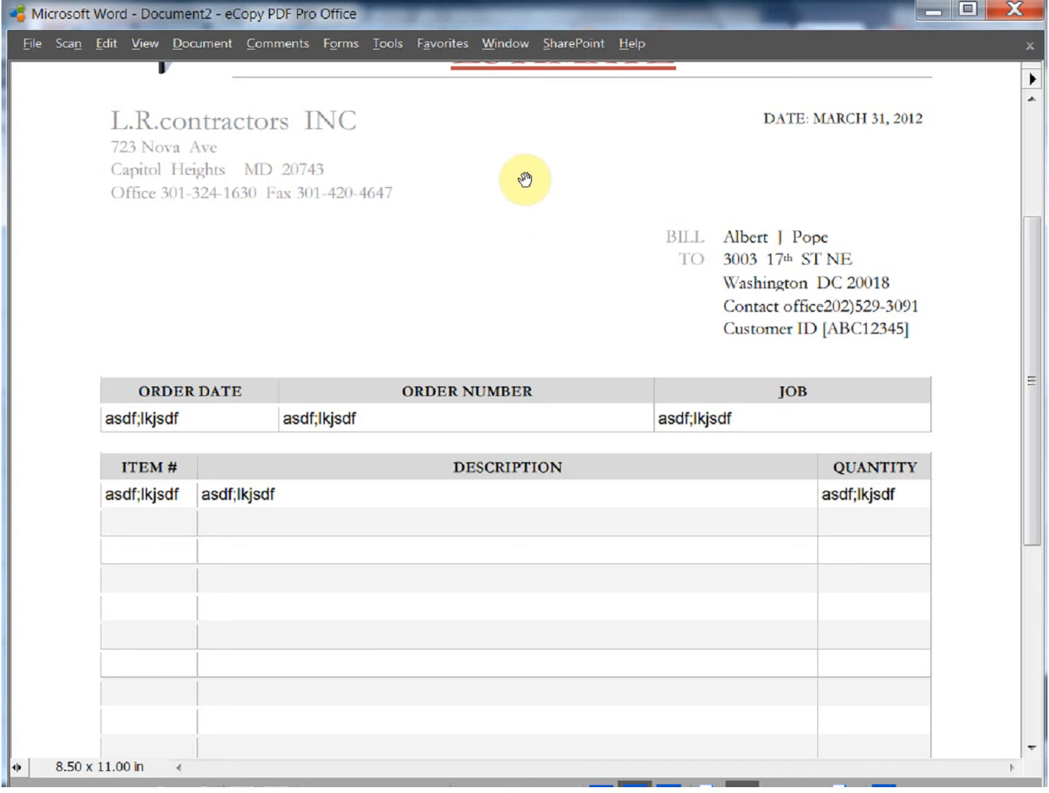
{"action": "mouse_move", "coordinate": [524, 181]}
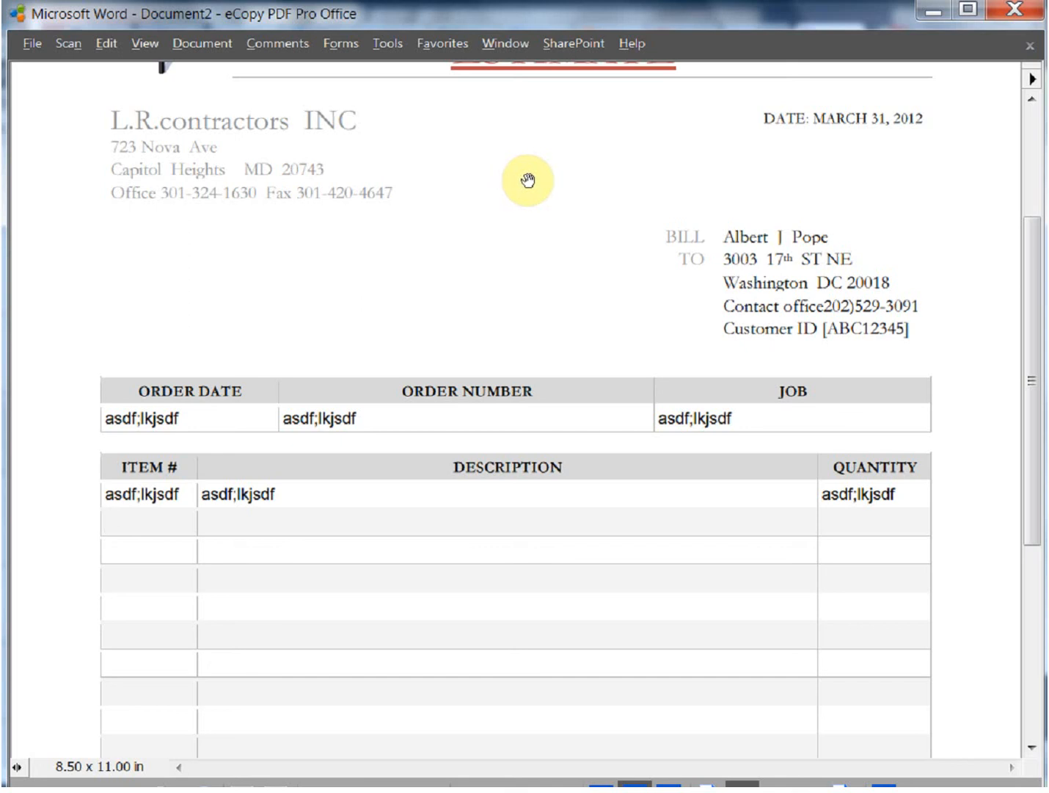
{"action": "left_click", "coordinate": [147, 521]}
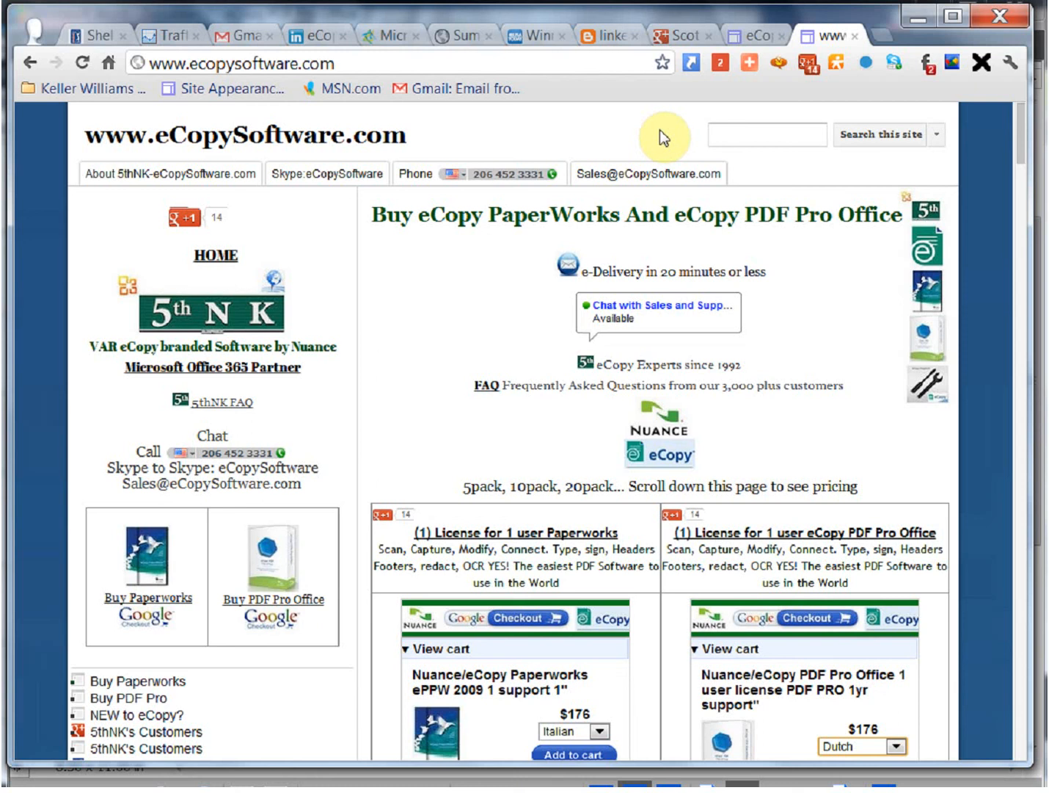
{"action": "mouse_move", "coordinate": [681, 149]}
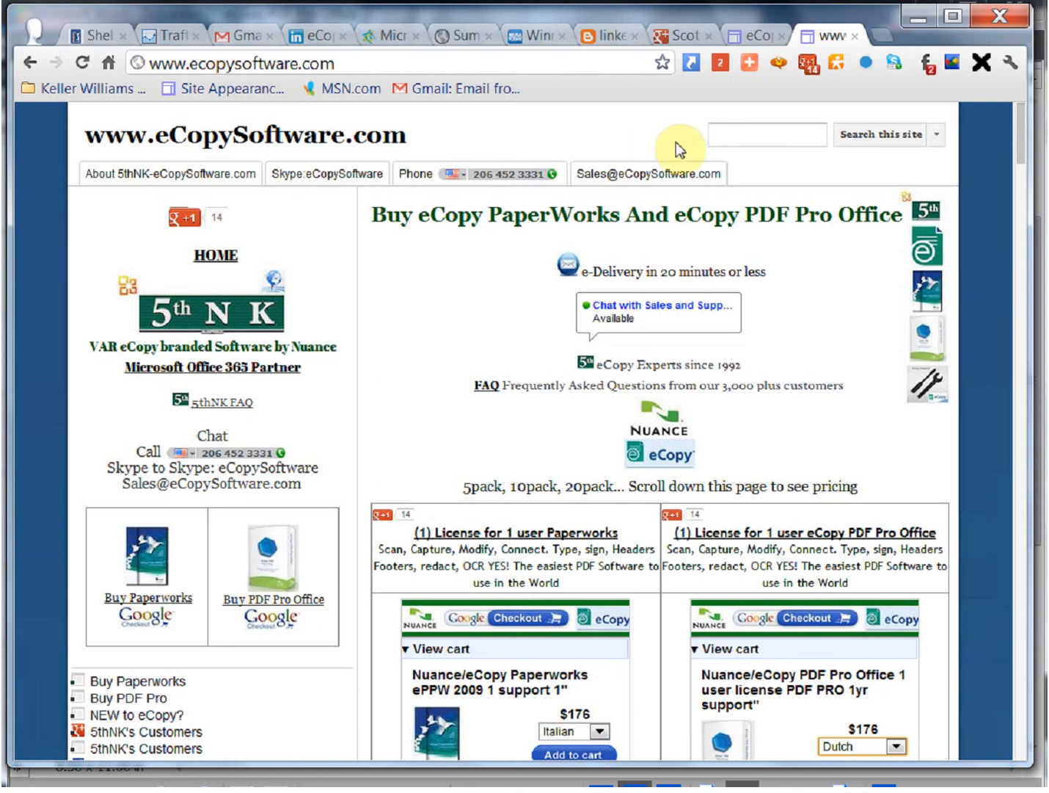
Scroll the ecopysoftware.com page down to the Paperworks and PDF Pro Office pricing section.
{"action": "scroll", "scroll_direction": "down", "scroll_amount": 3}
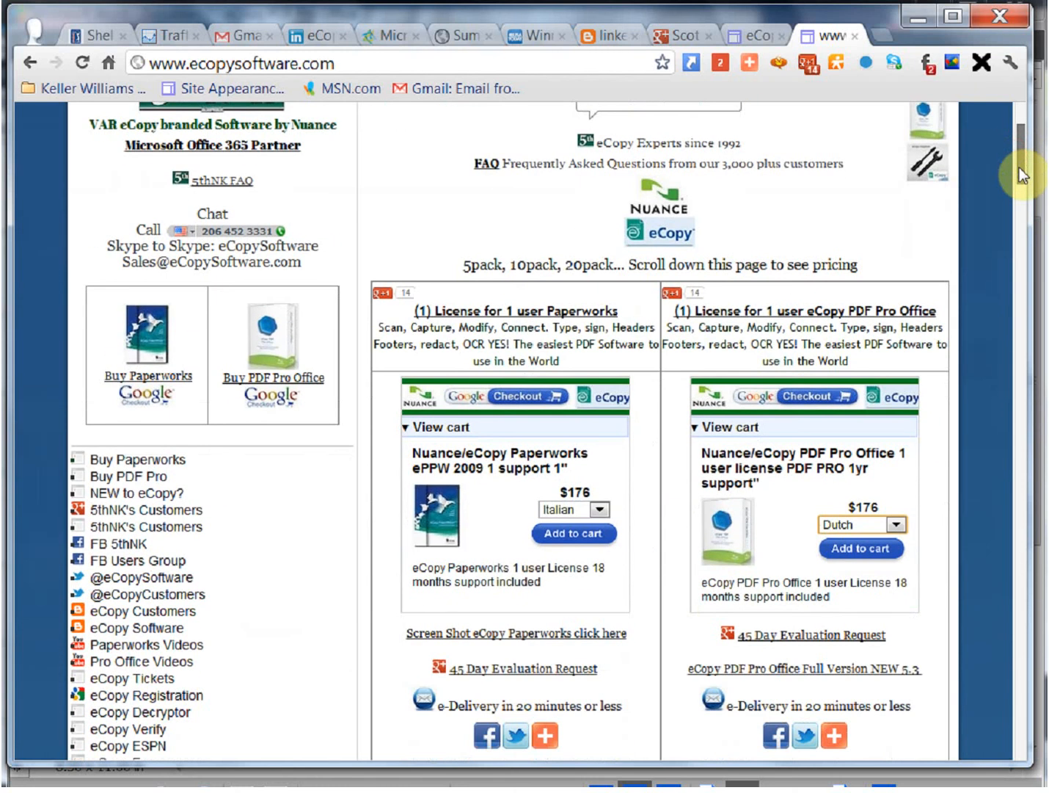
{"action": "scroll", "scroll_direction": "down", "scroll_amount": 3}
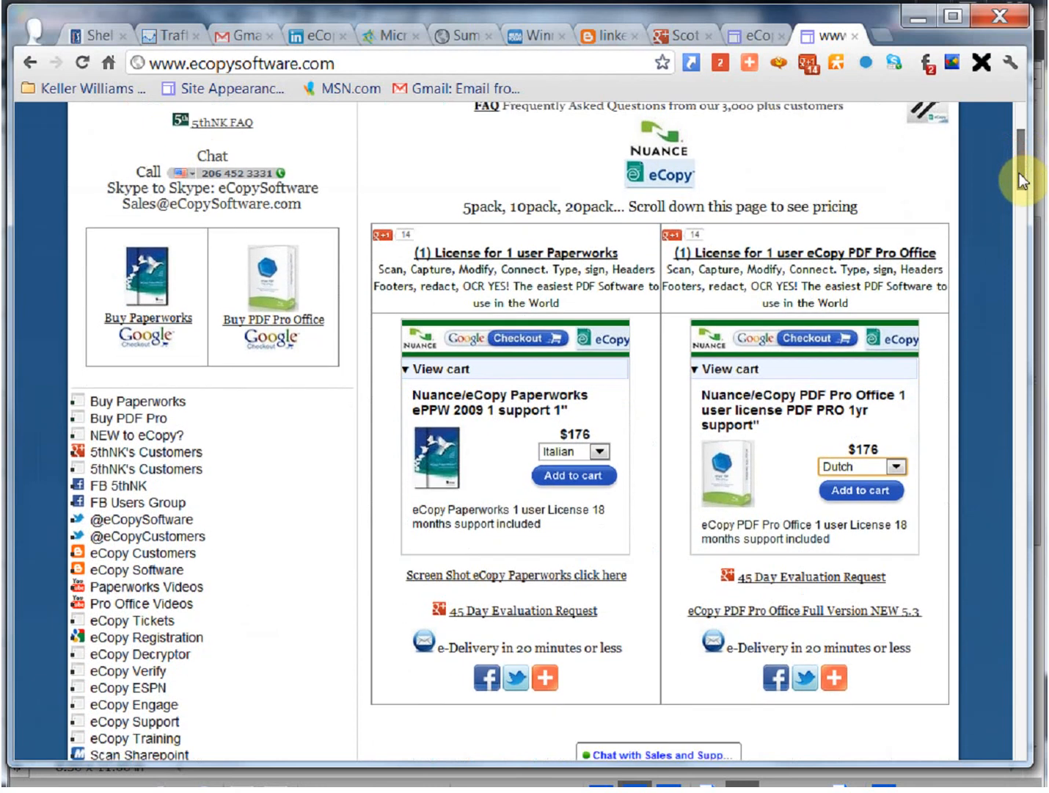
{"action": "mouse_move", "coordinate": [785, 226]}
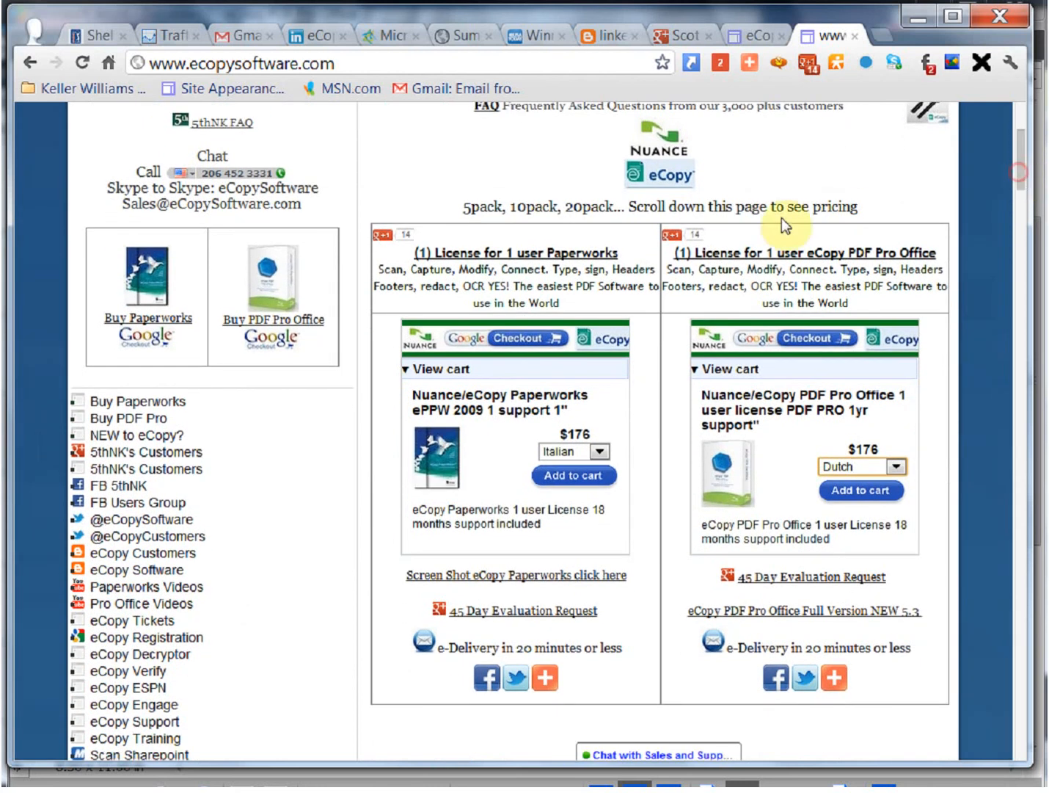